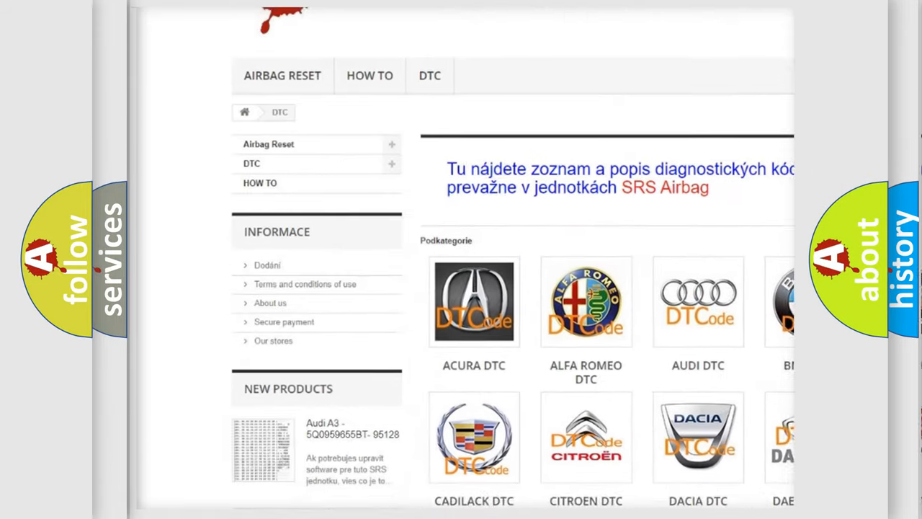
scroll(down, 3)
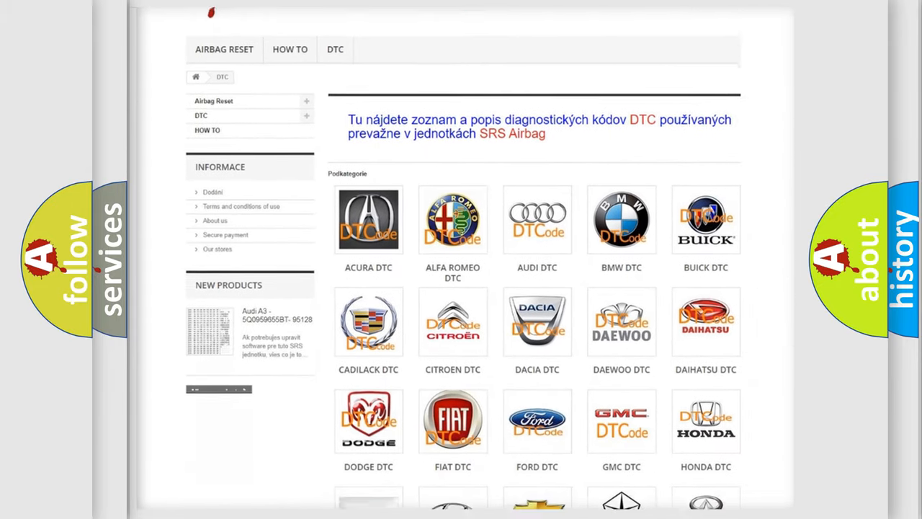
scroll(down, 3)
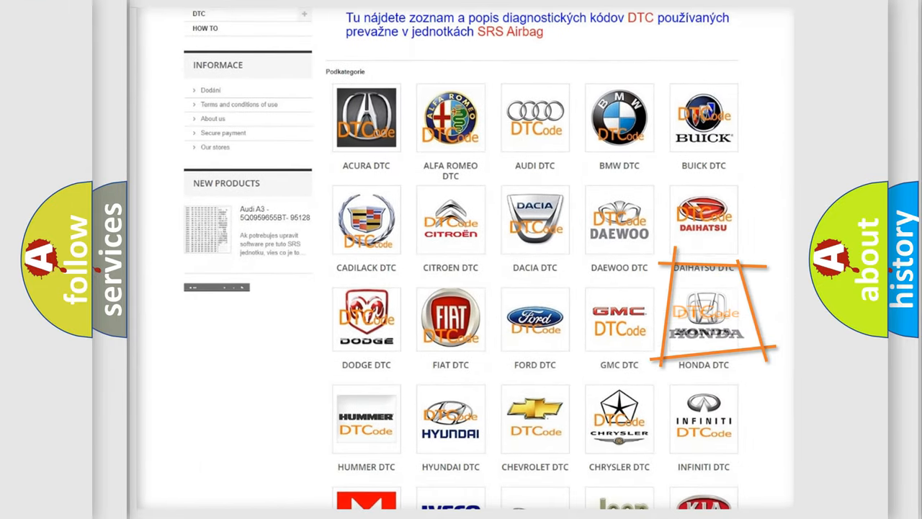